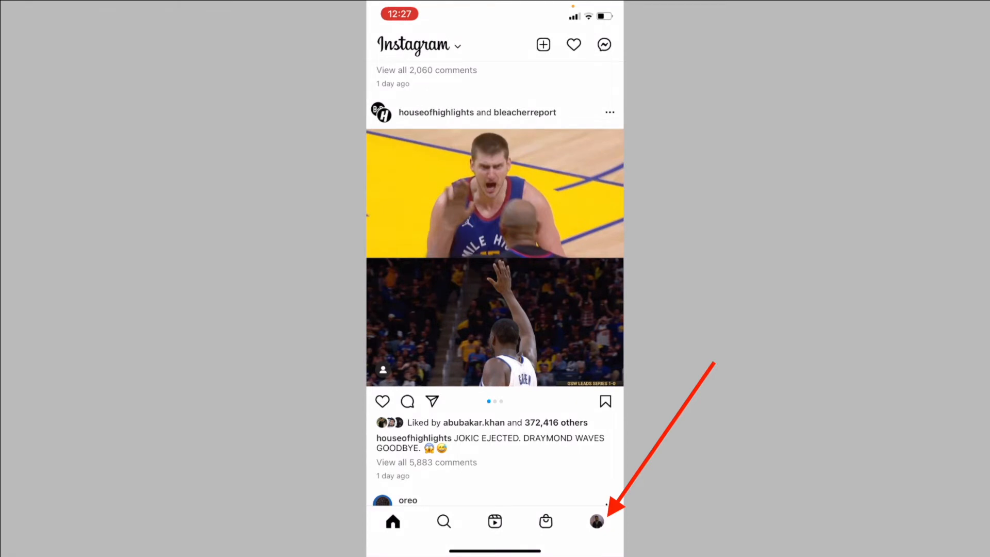
# Go to your own profile and bring up the account options menu.
pyautogui.click(596, 520)
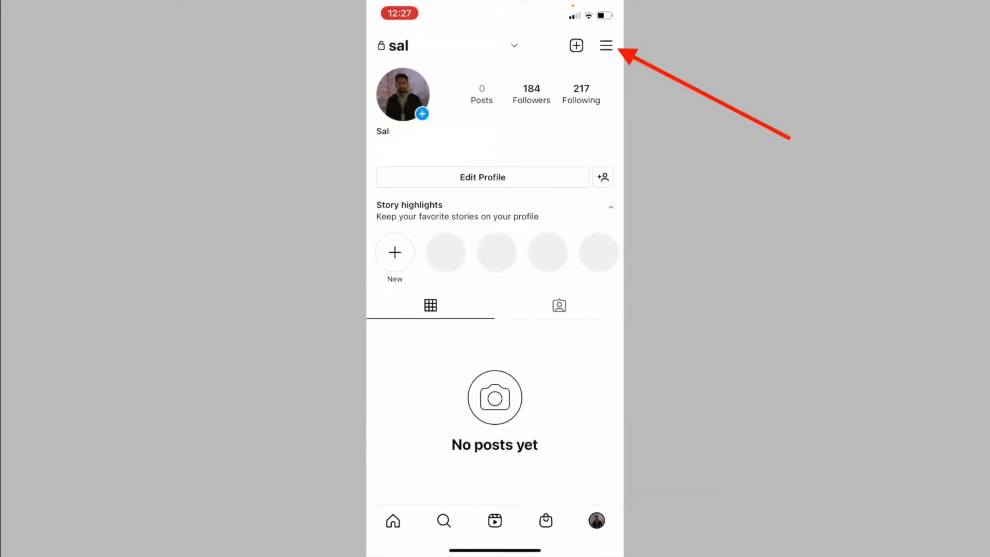
pyautogui.click(605, 45)
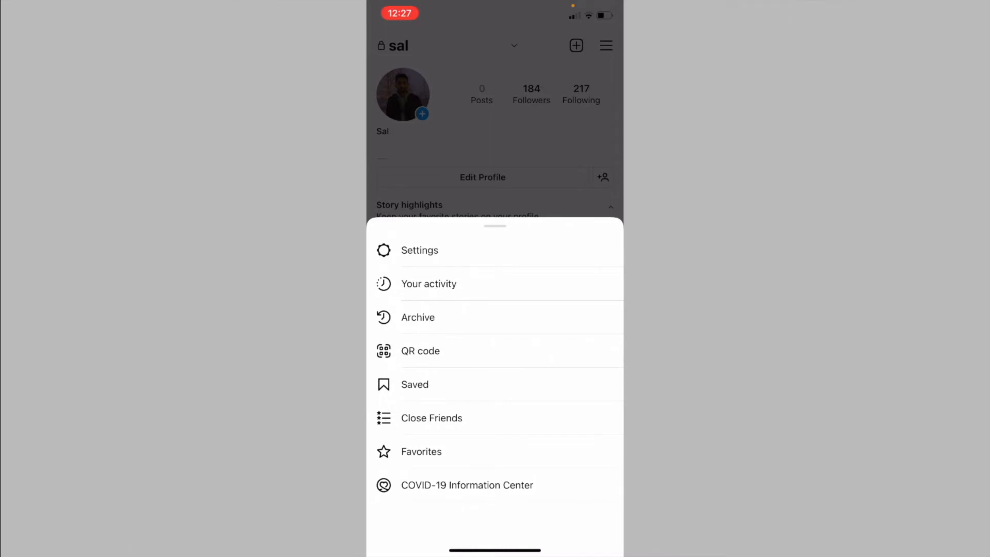
# Reach the Interactions list via Your activity, showing Comments, Likes and Story replies.
pyautogui.click(429, 283)
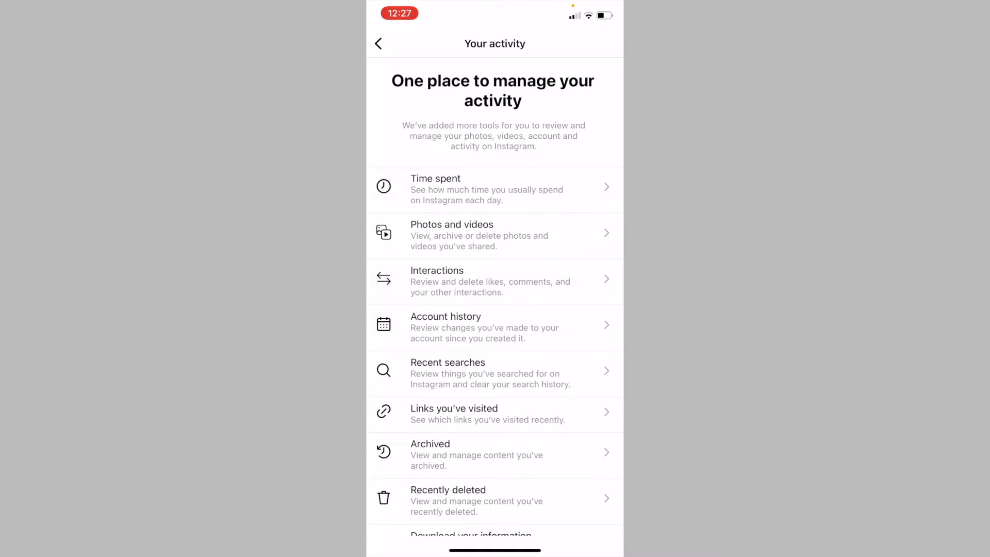
pyautogui.click(494, 280)
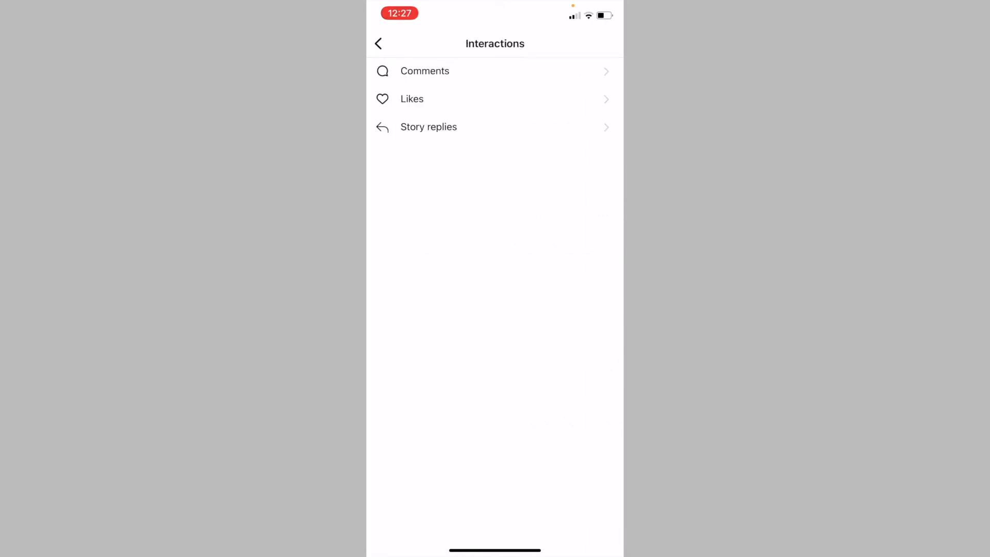
# Show the Likes history grid of liked posts, newest to oldest.
pyautogui.click(411, 99)
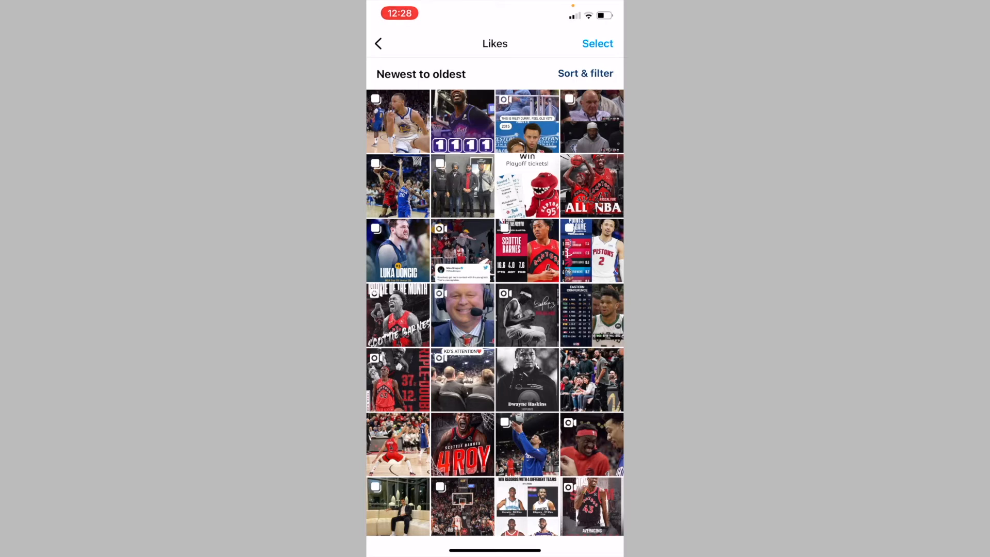
# Check Sort & filter without changes, then enter Select mode with the first liked post chosen.
pyautogui.click(585, 73)
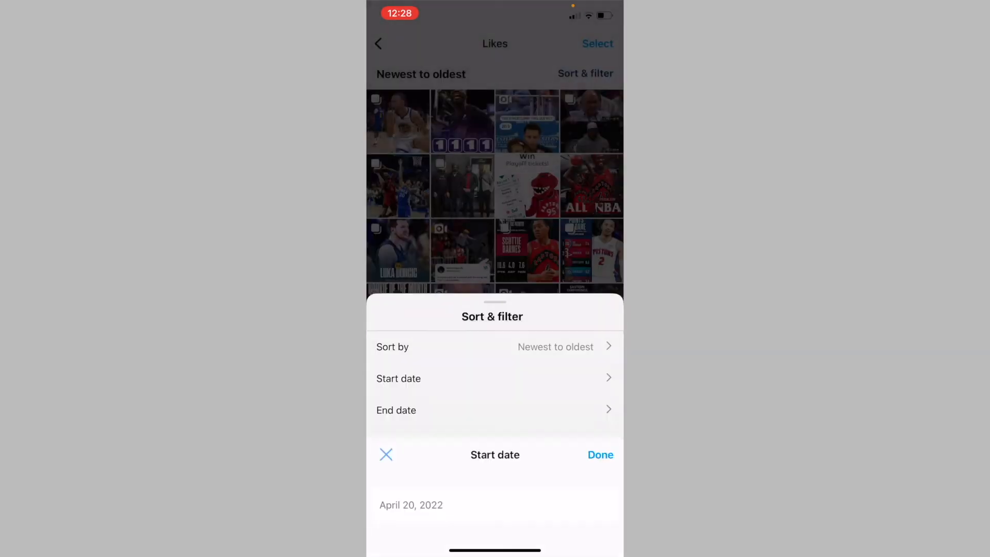
pyautogui.click(386, 455)
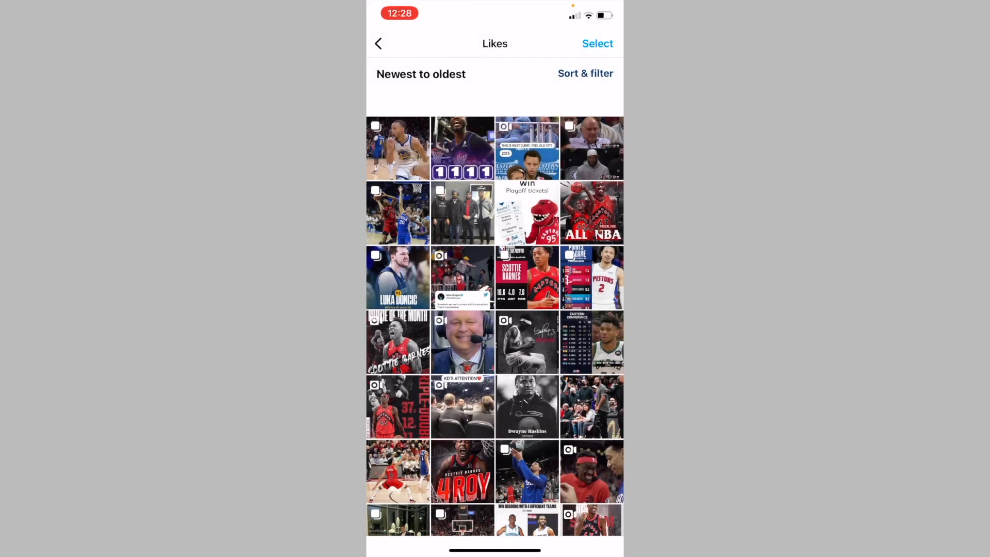
pyautogui.scroll(-3)
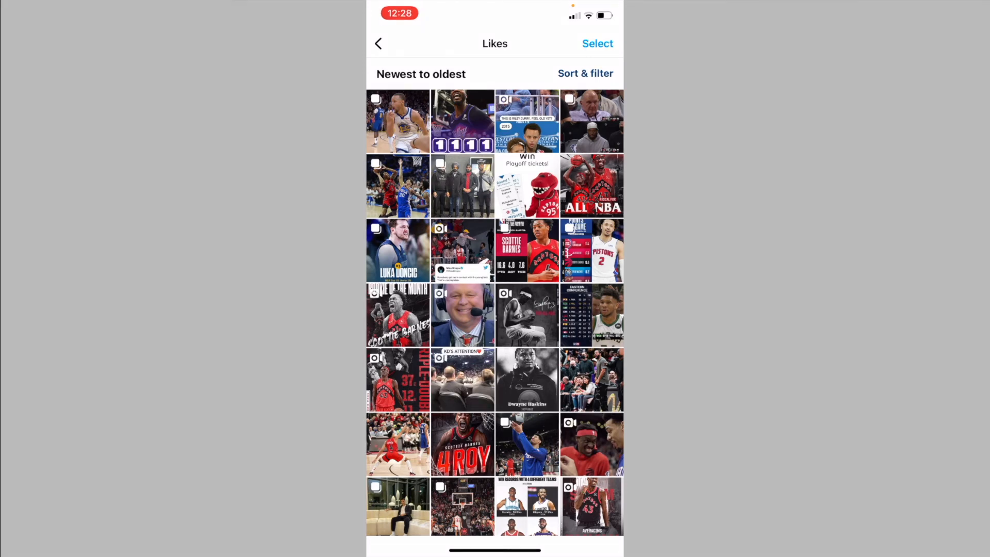
pyautogui.click(597, 43)
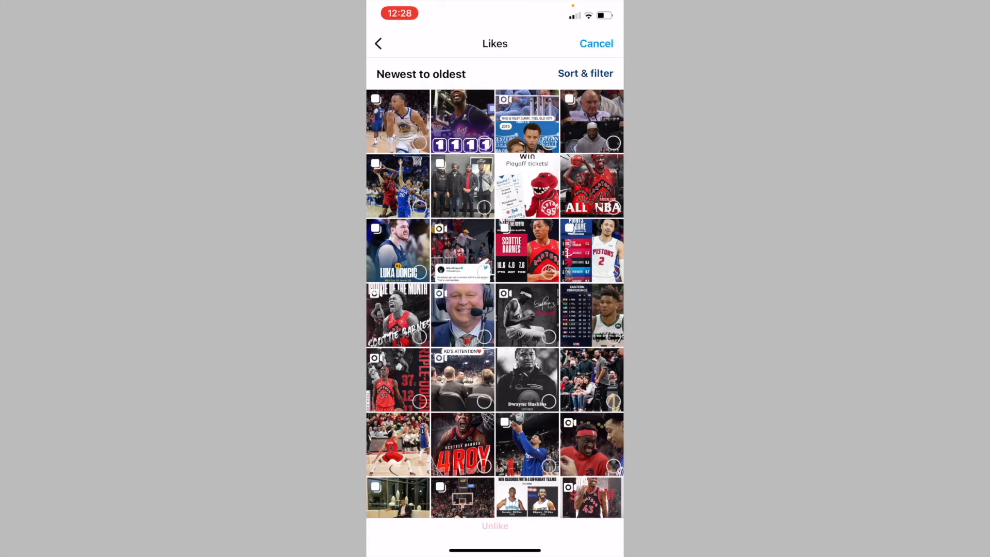
pyautogui.click(420, 142)
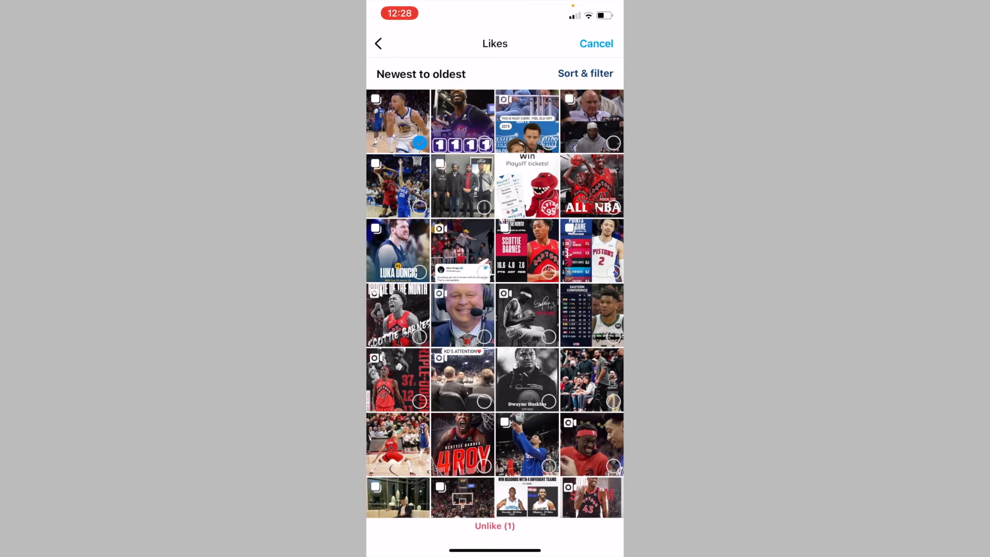